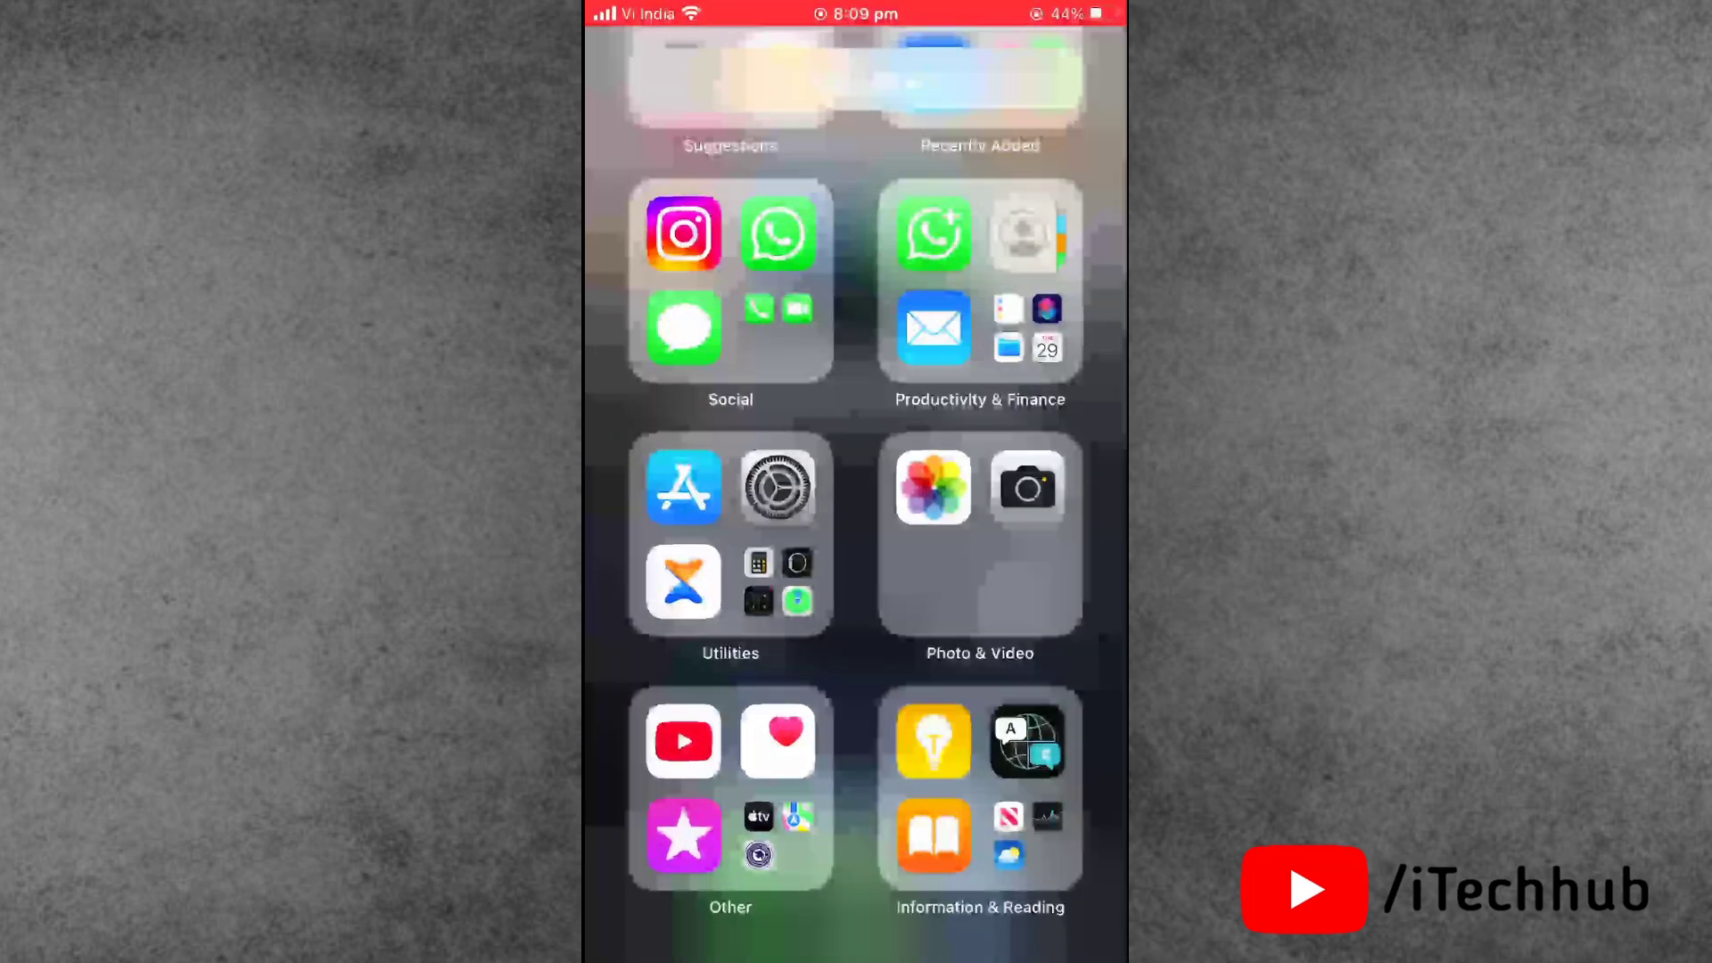
# Swipe to the App Library and launch Settings from the Utilities folder.
pyautogui.hscroll(-3)
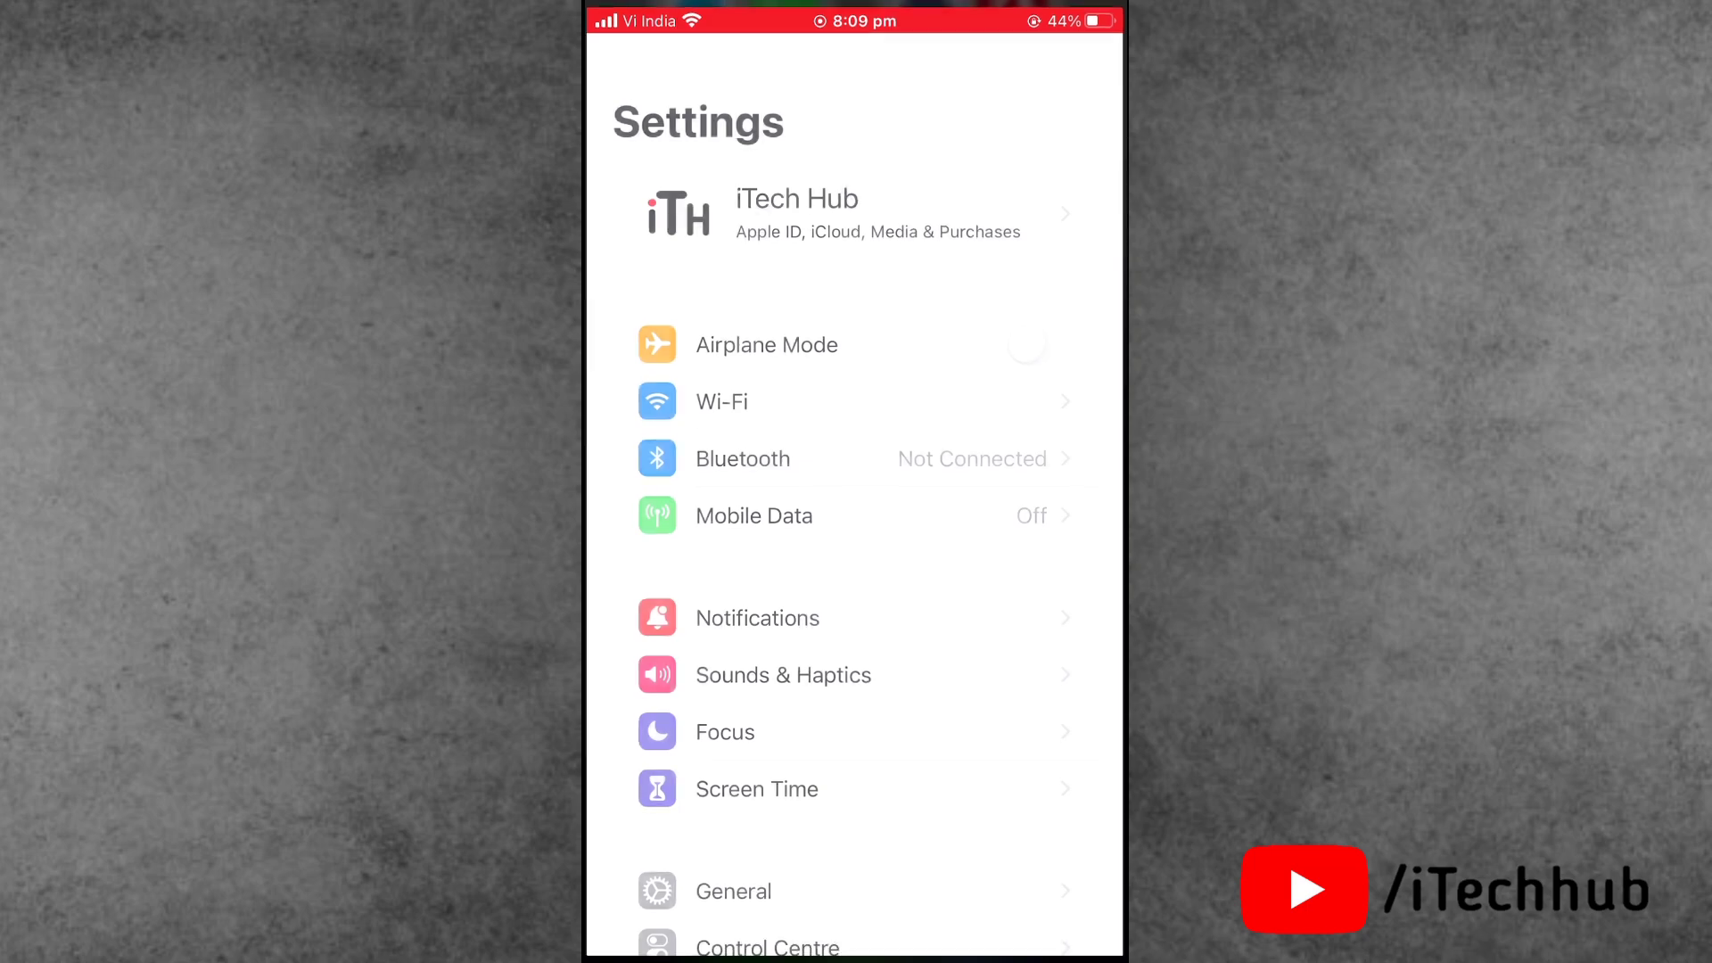
# Go into General and choose Shut Down to bring up the power-off confirmation.
pyautogui.scroll(-3)
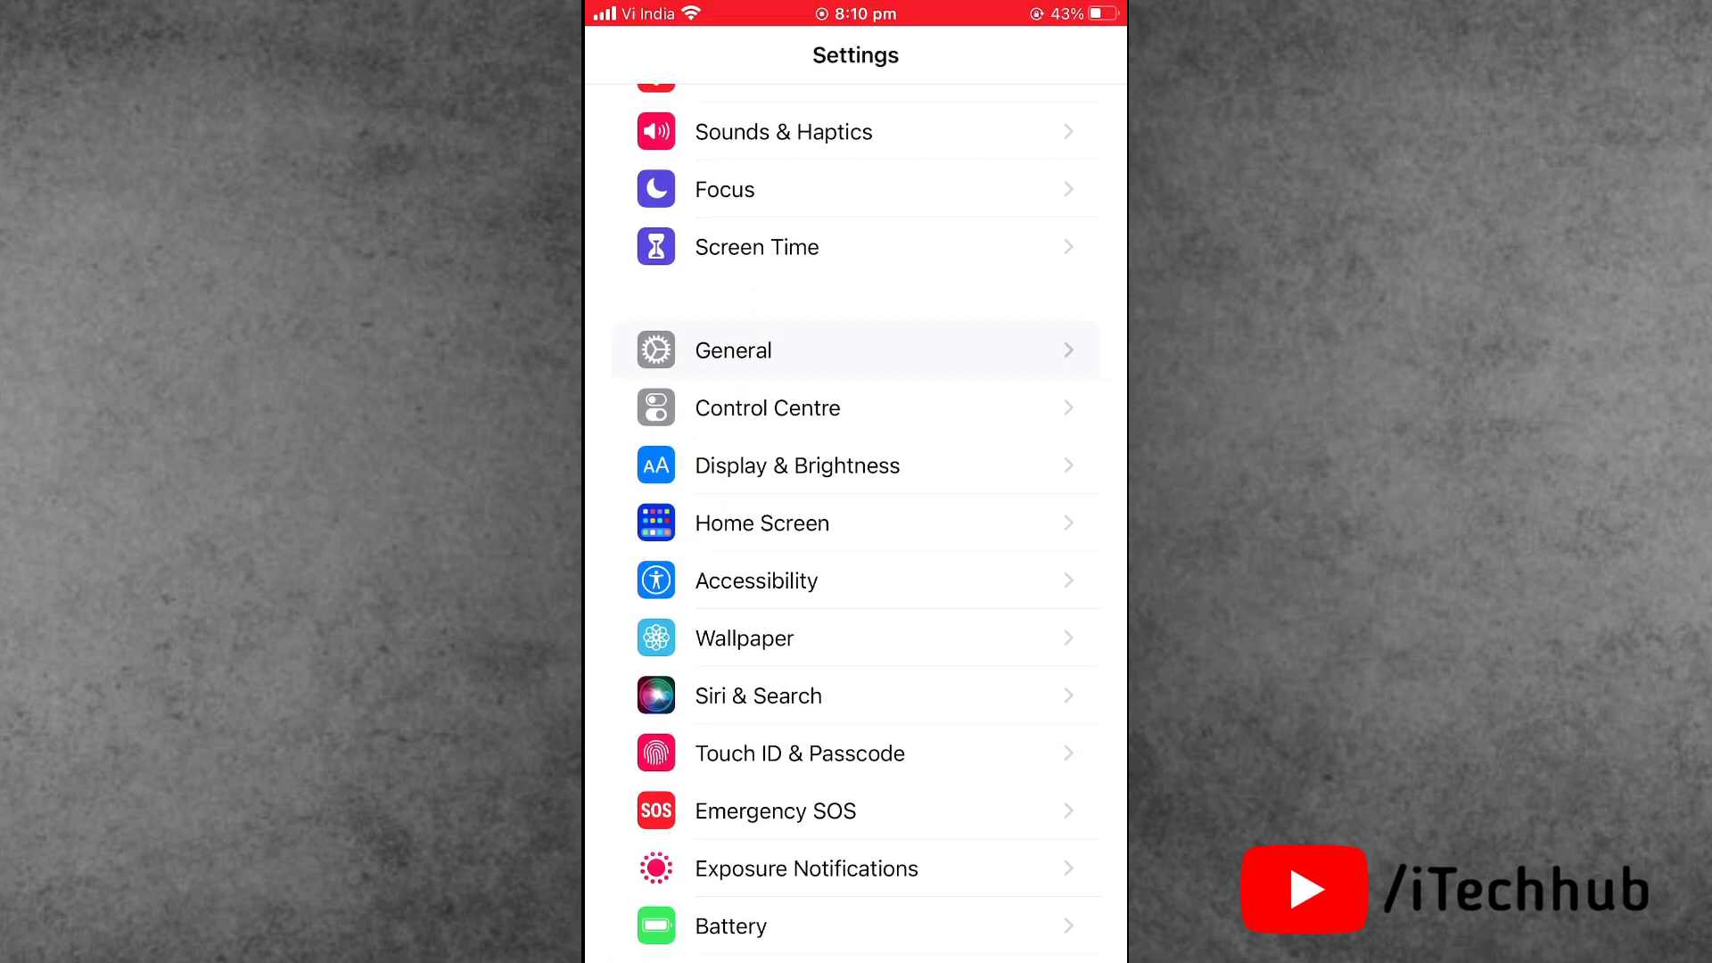
pyautogui.click(732, 350)
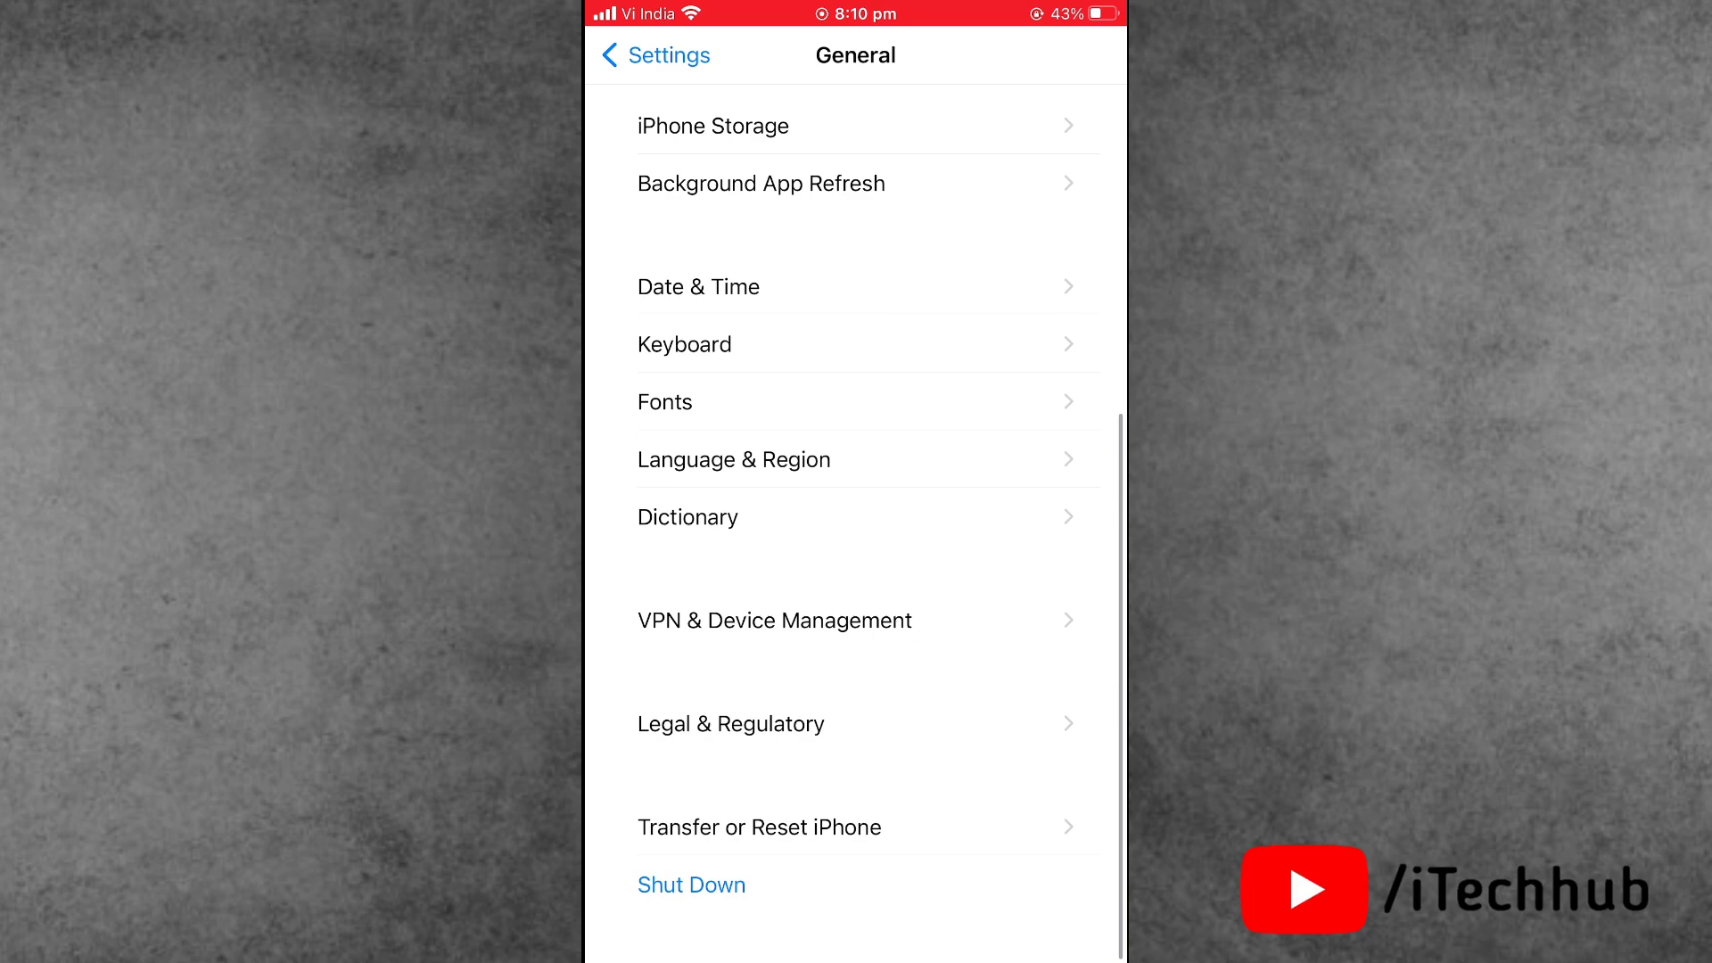
pyautogui.click(690, 885)
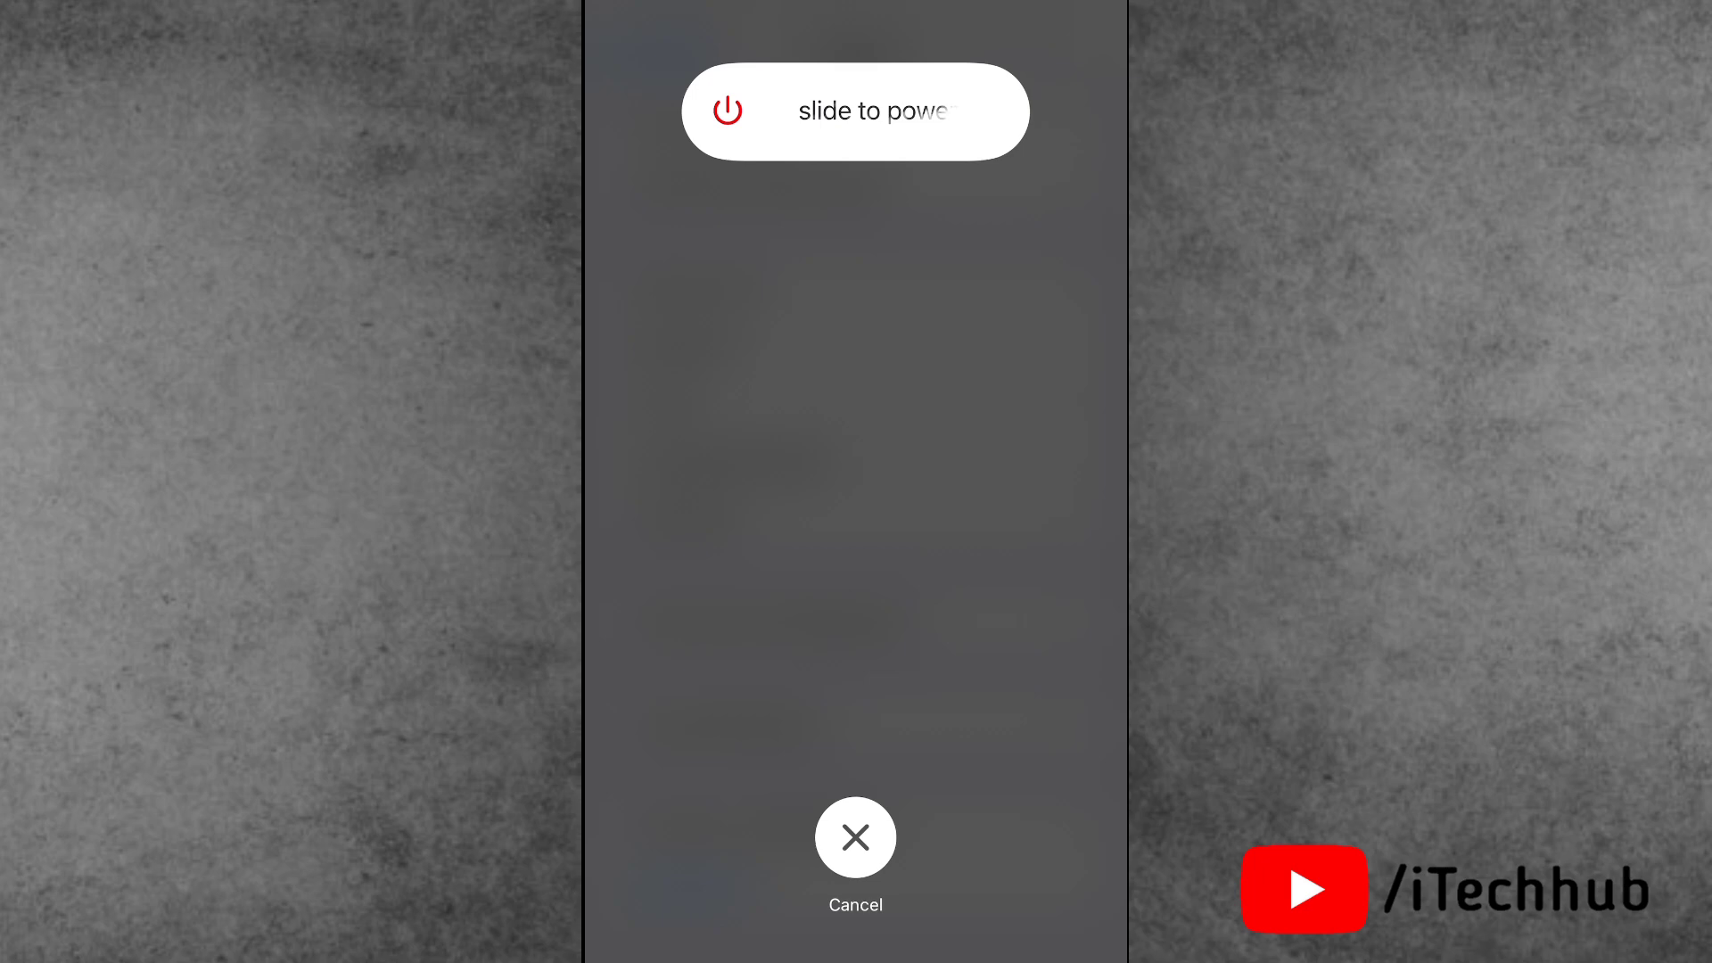
# Slide to power off, confirming the iPhone shutdown.
pyautogui.click(854, 838)
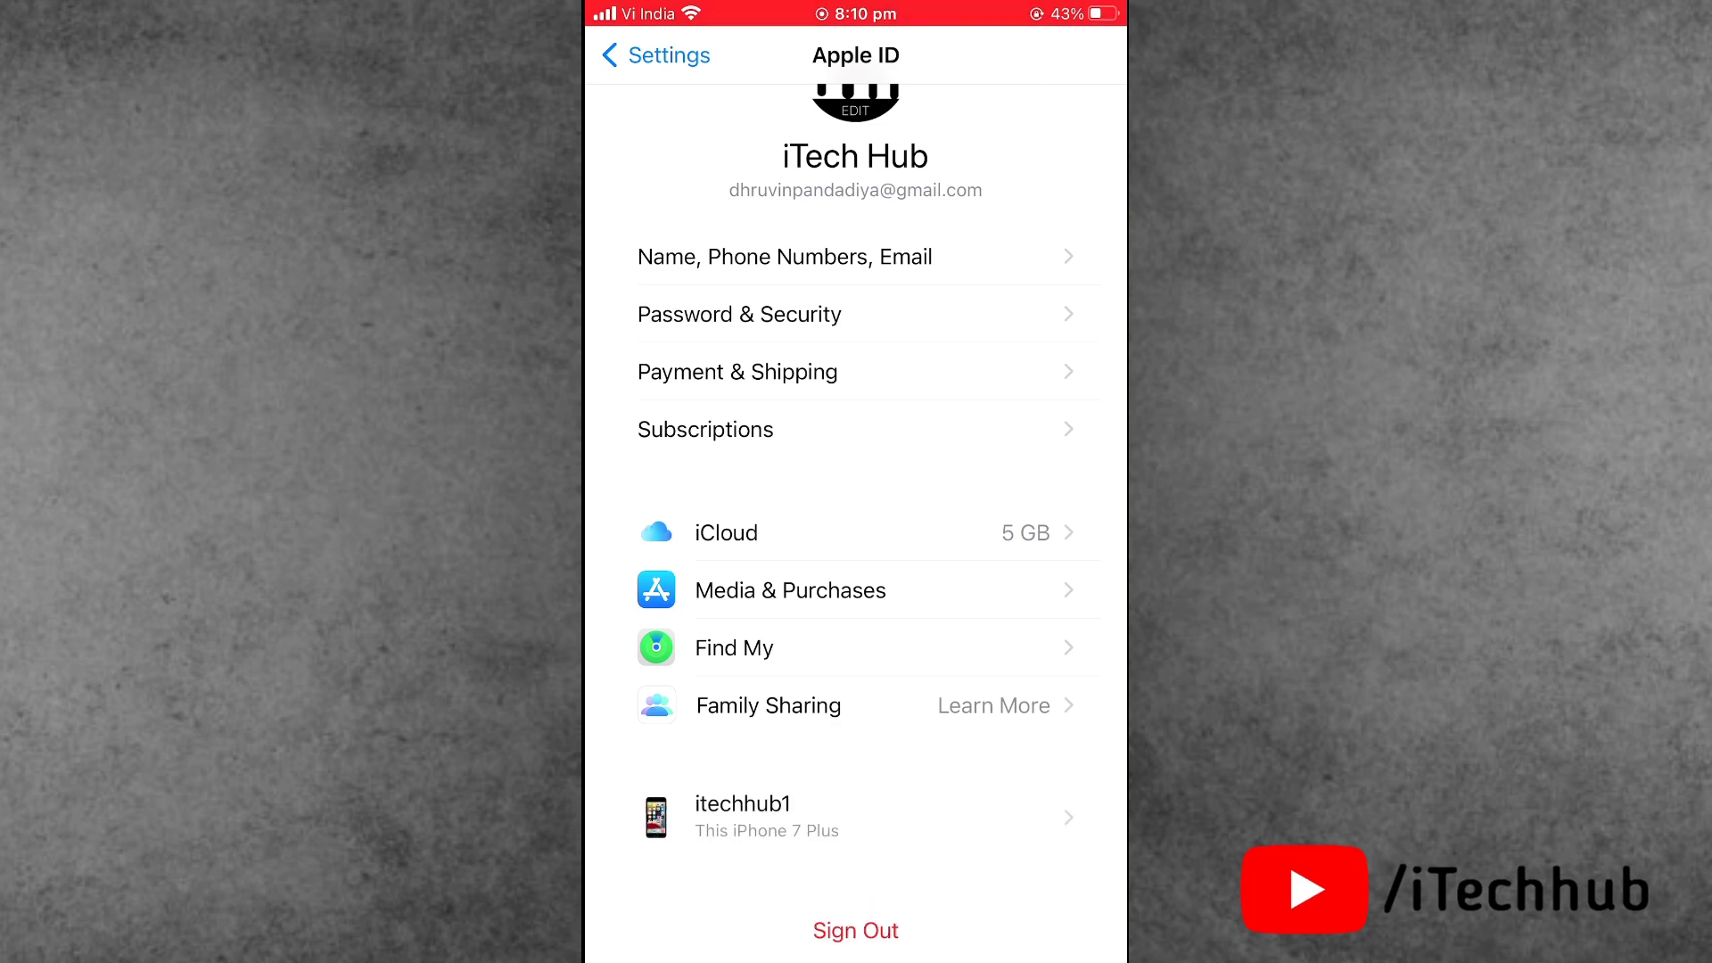
# Scroll the Apple ID account page down to the Sign Out option.
pyautogui.scroll(-3)
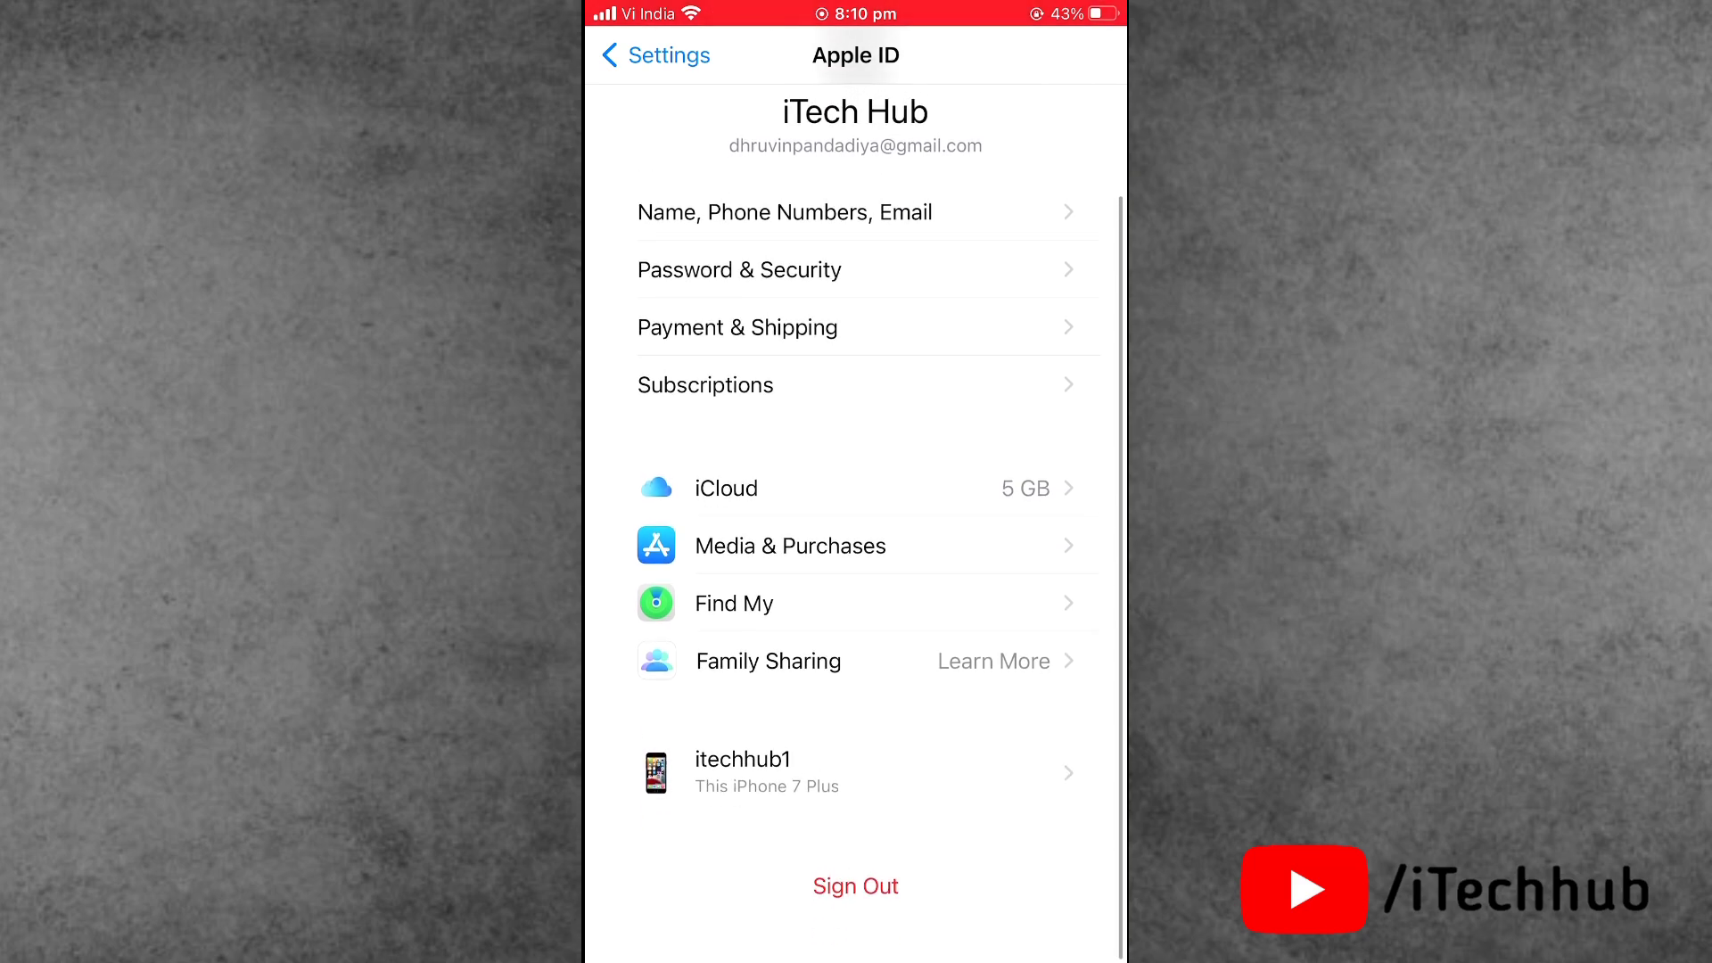